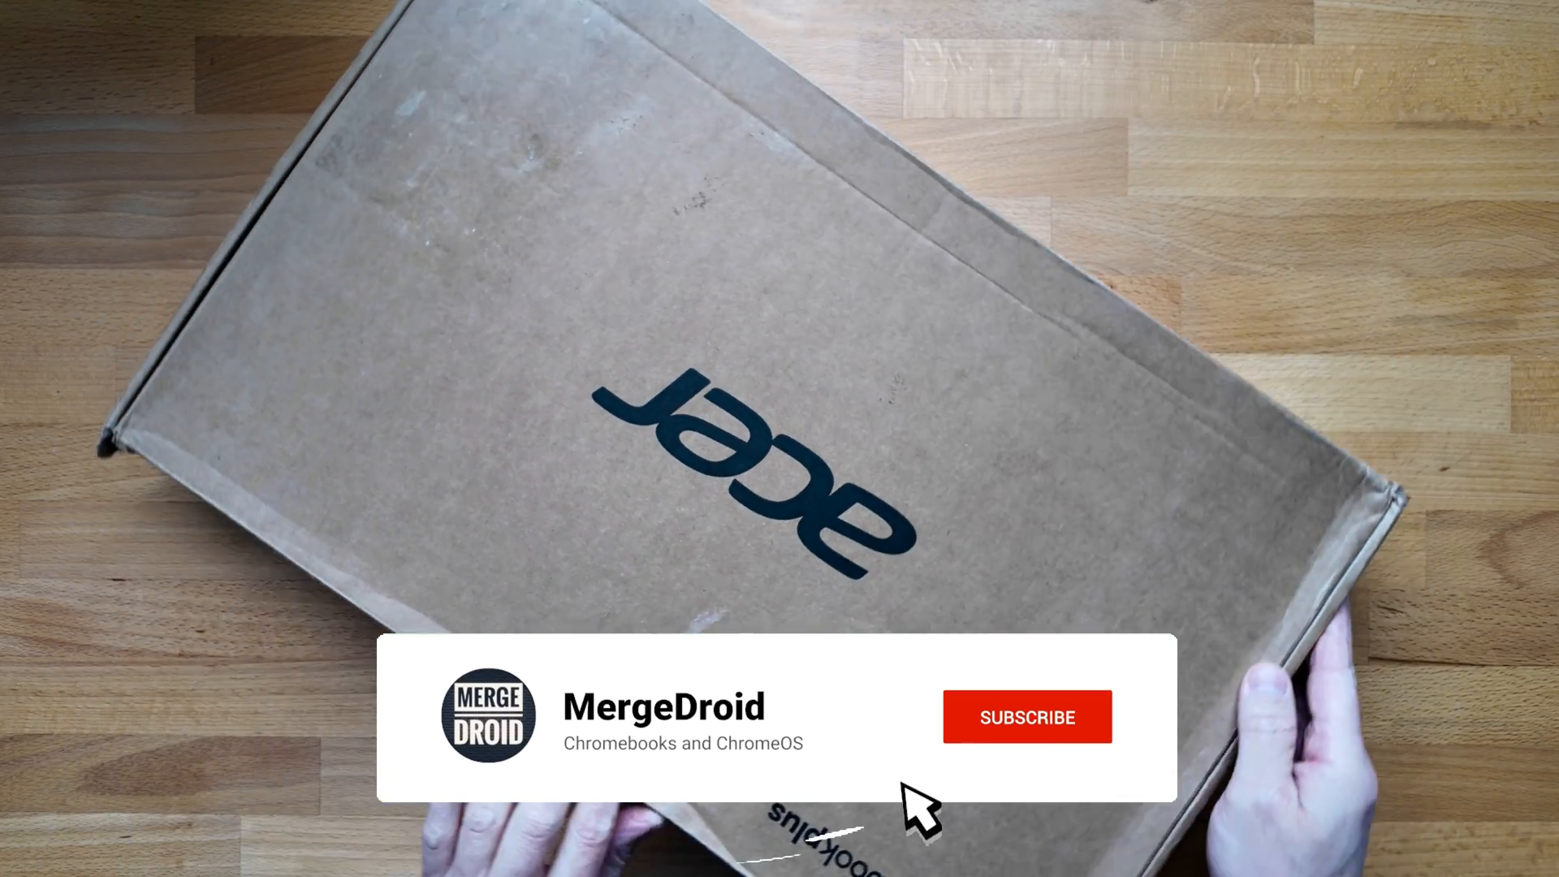
- Scroll down the MergeDroid Videos tab to older uploads like the Chromebook Spin 314 review
left_click(1026, 718)
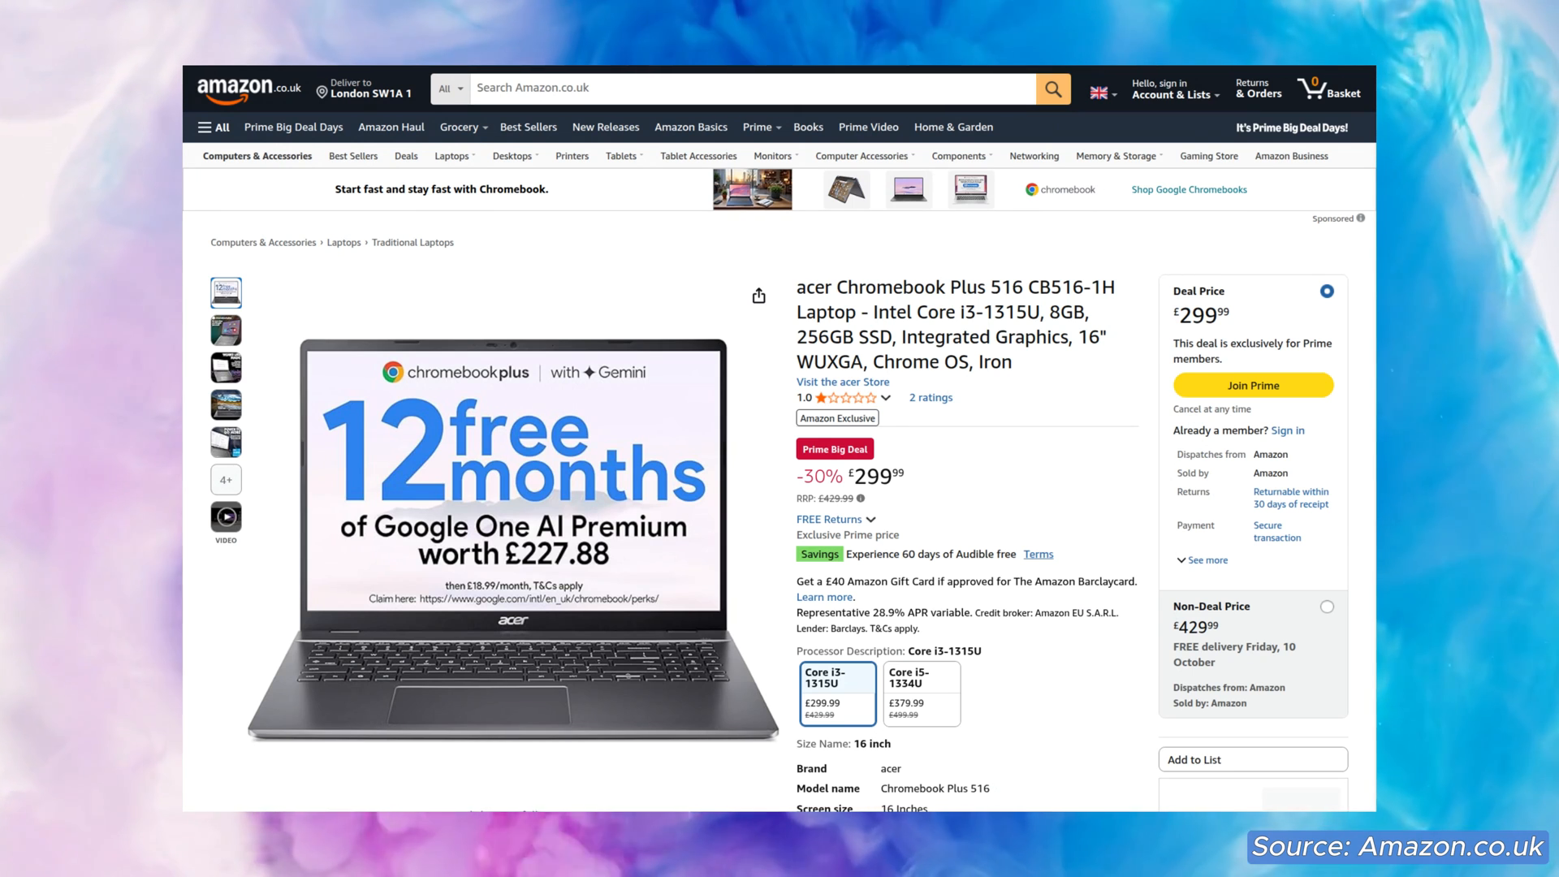
left_click(921, 694)
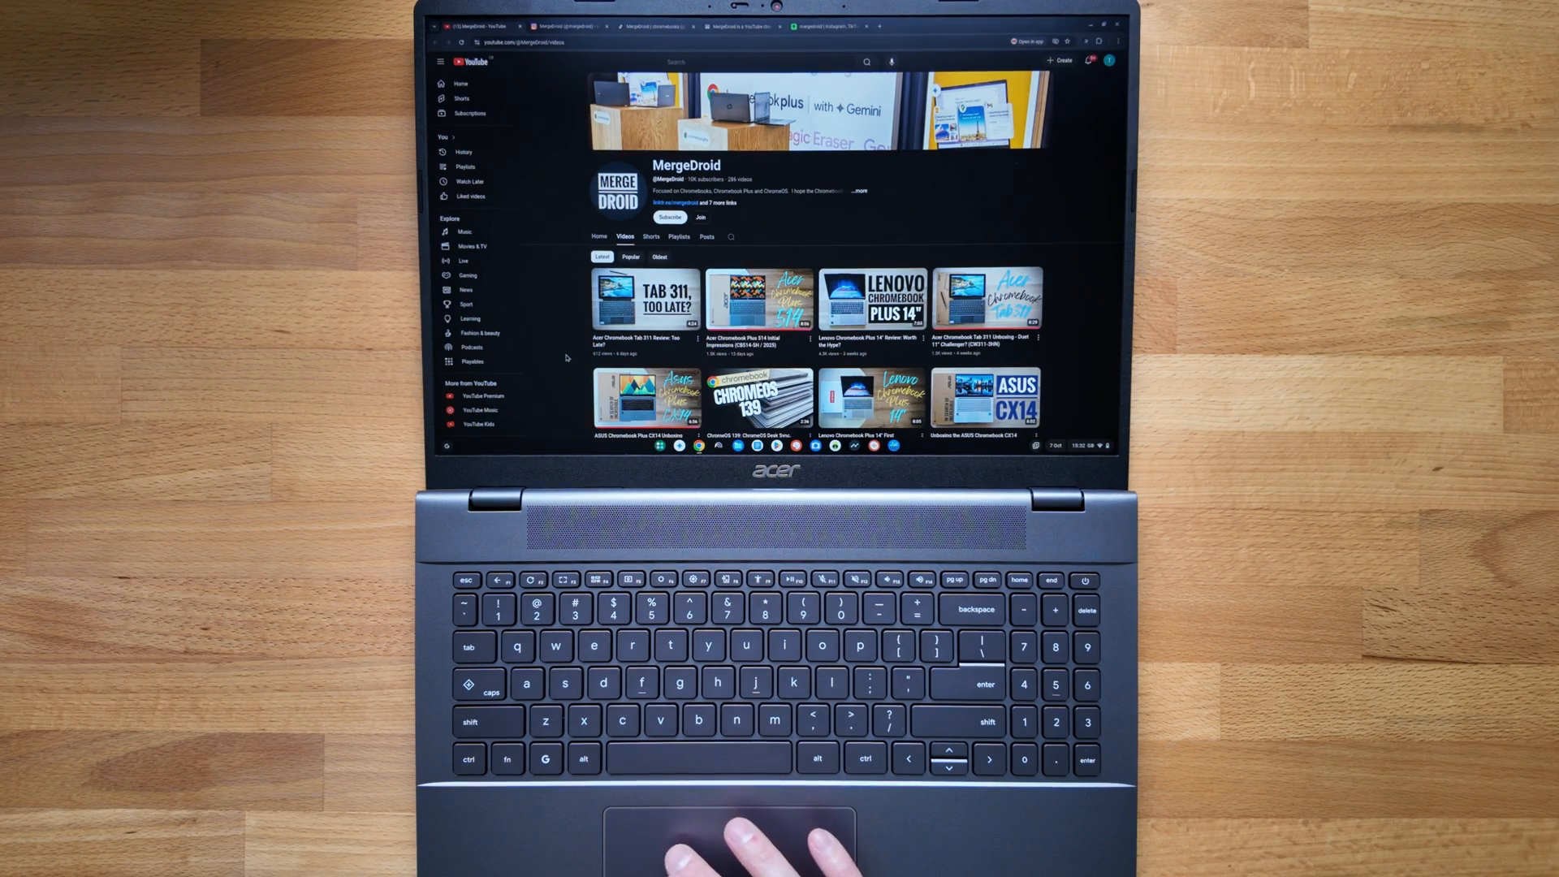
scroll("down", 3)
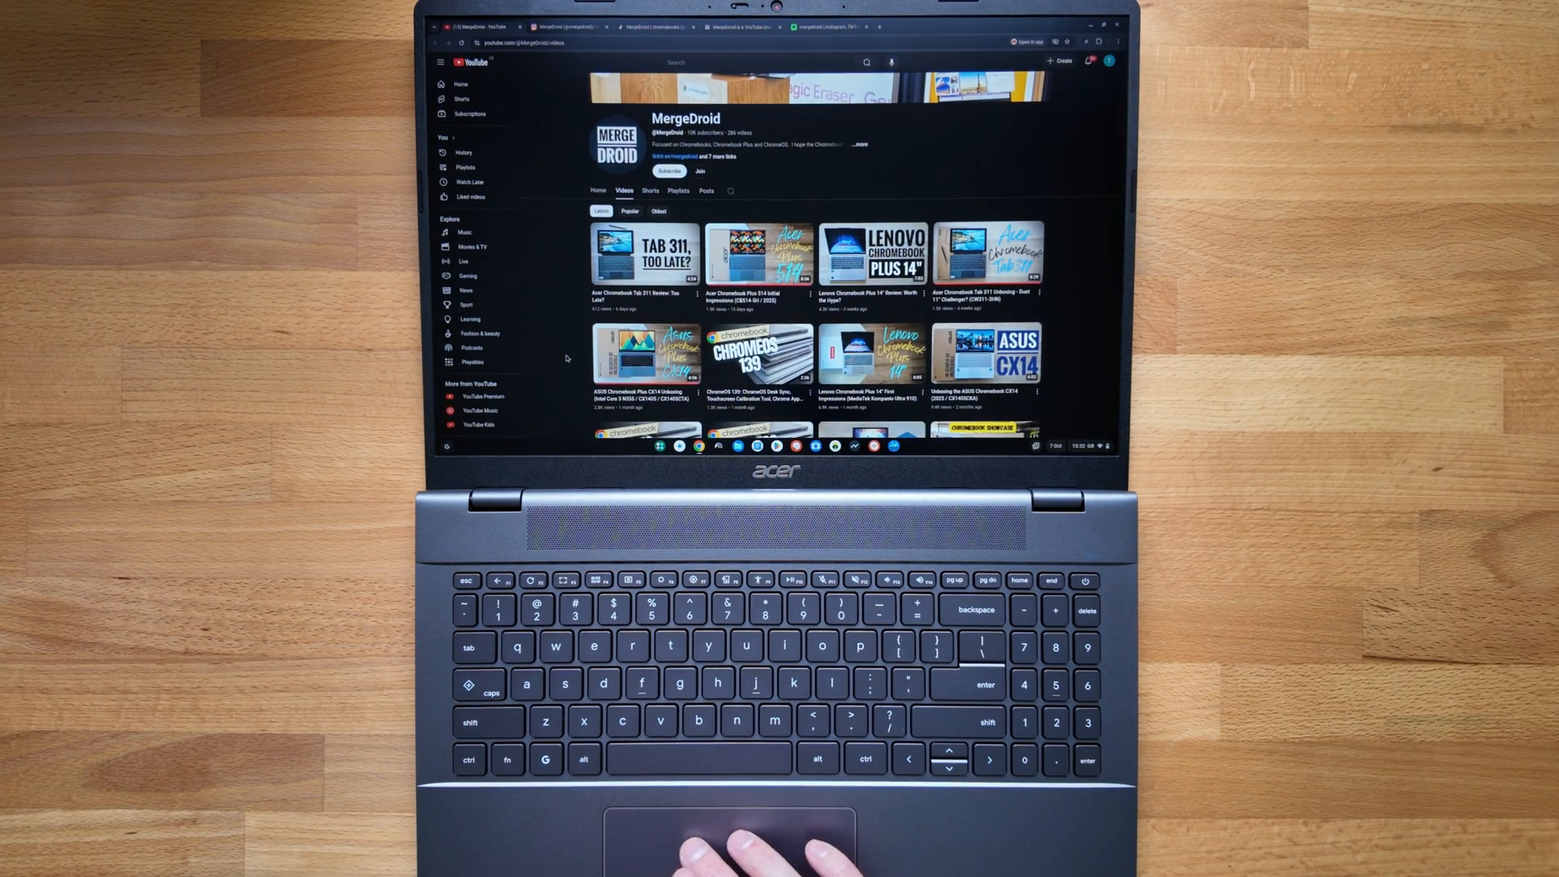
scroll("down", 3)
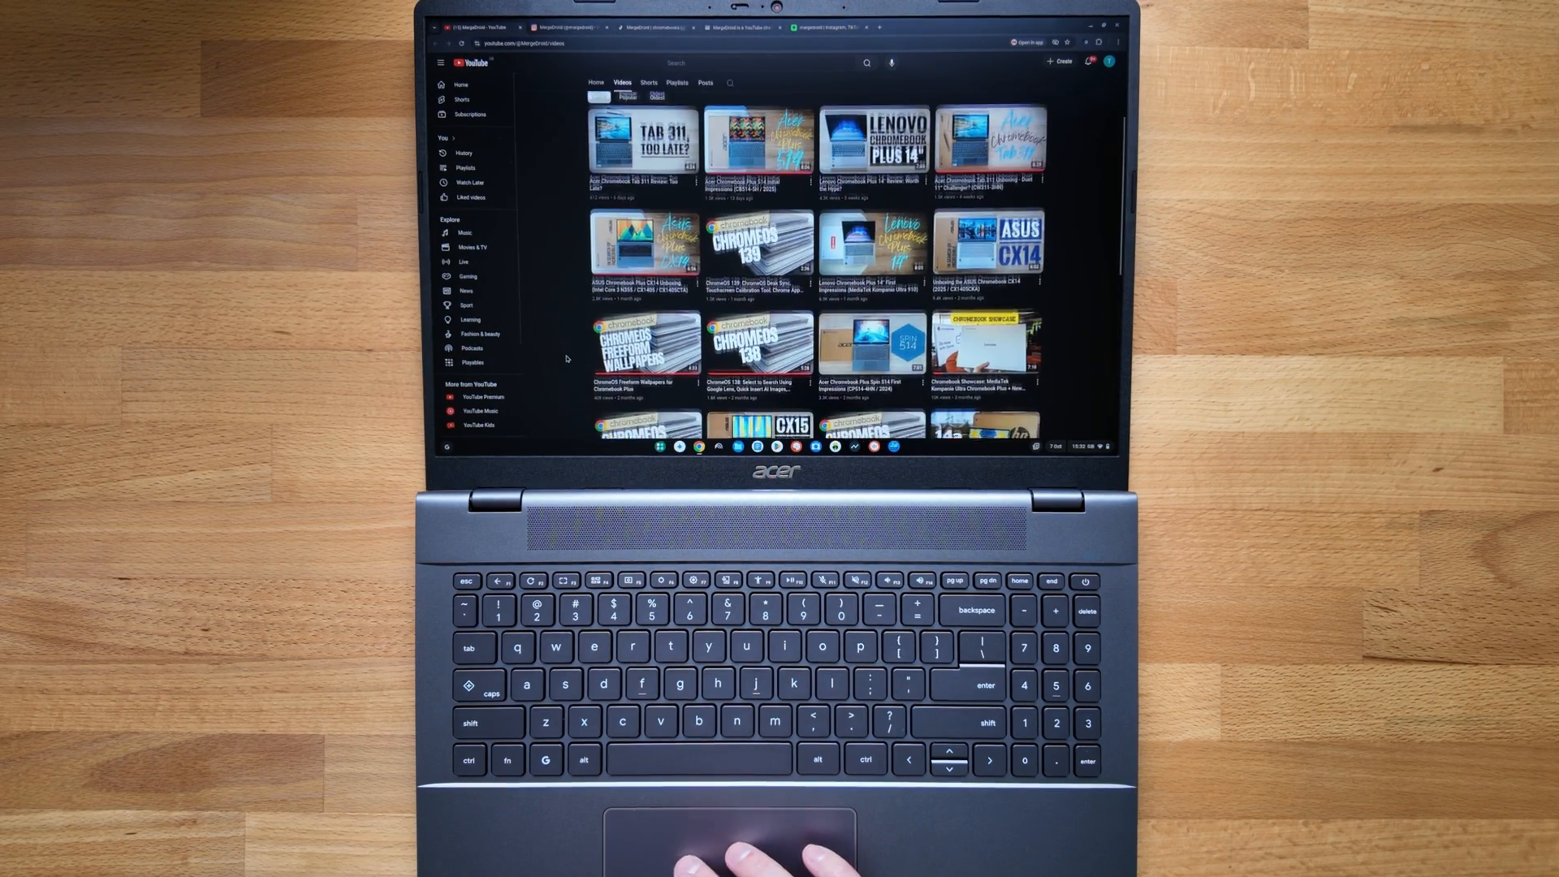
scroll("down", 3)
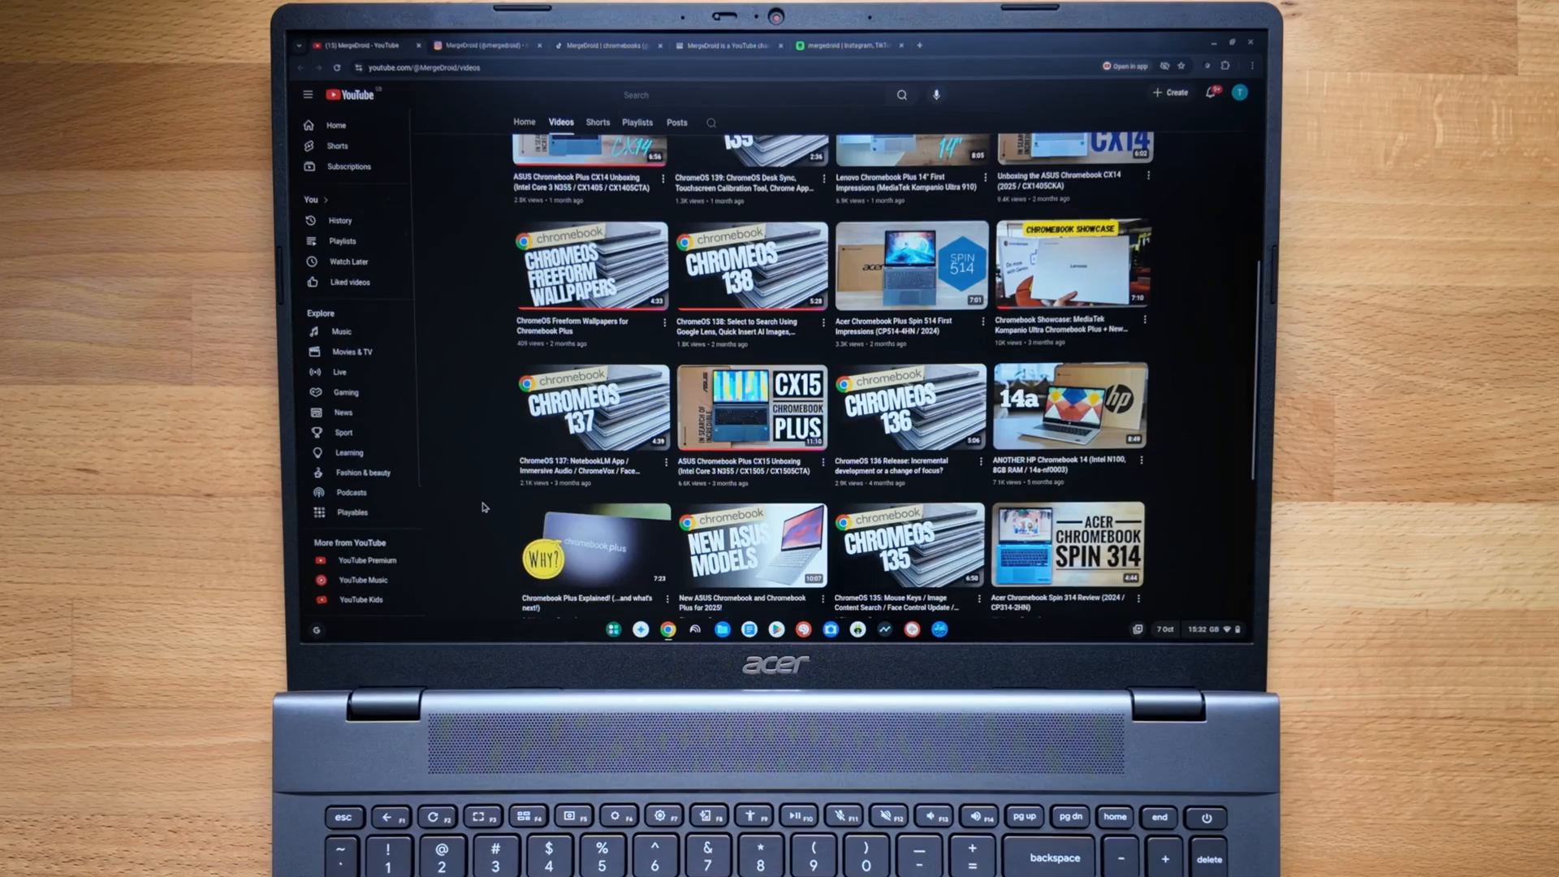
scroll("down", 3)
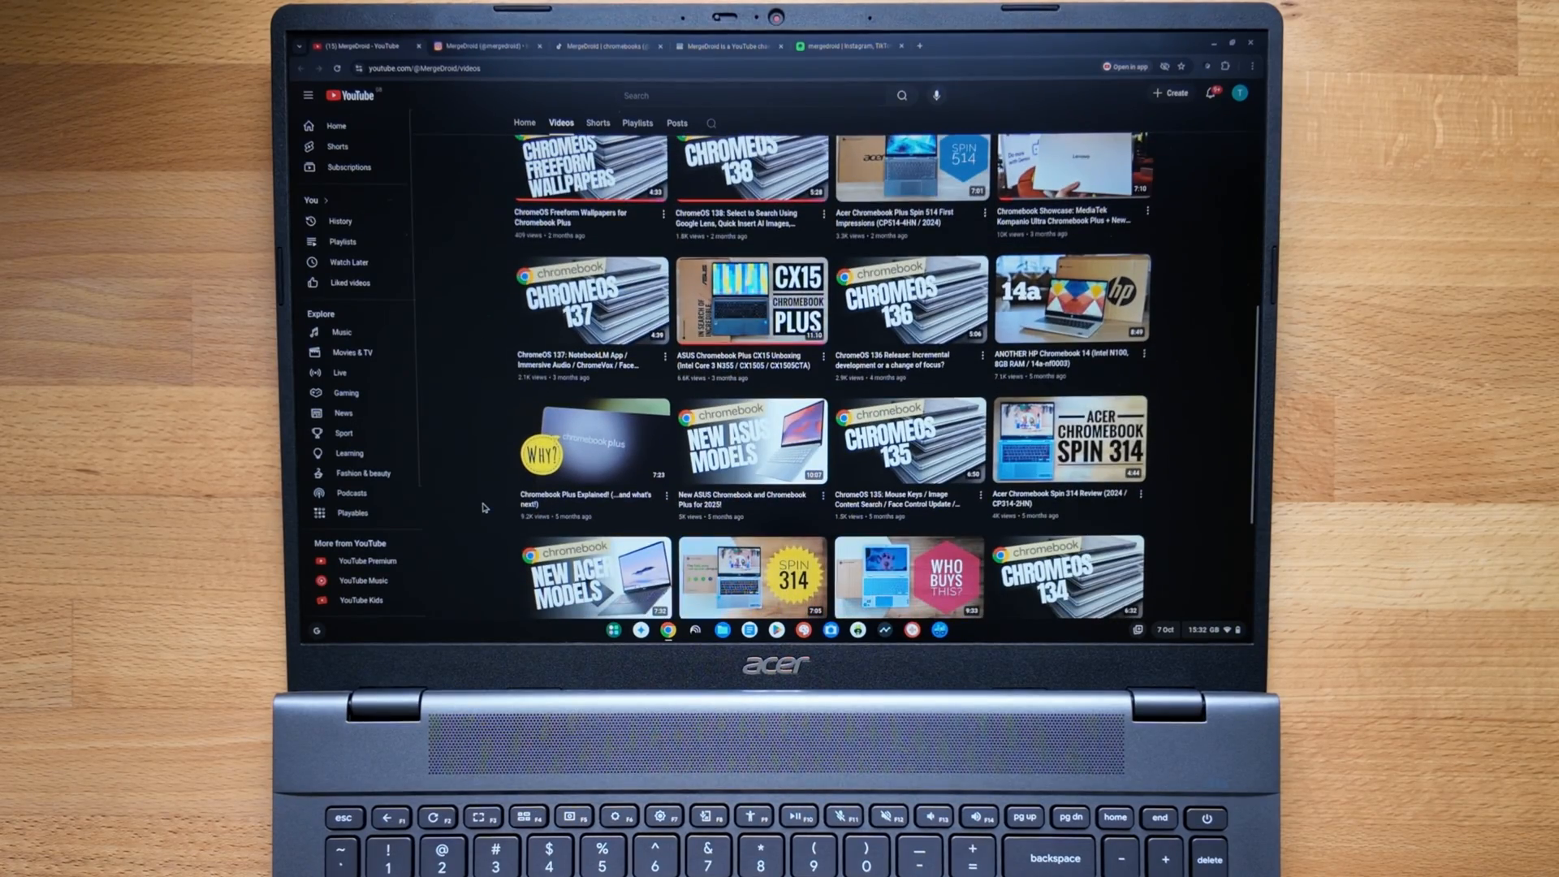
scroll("down", 3)
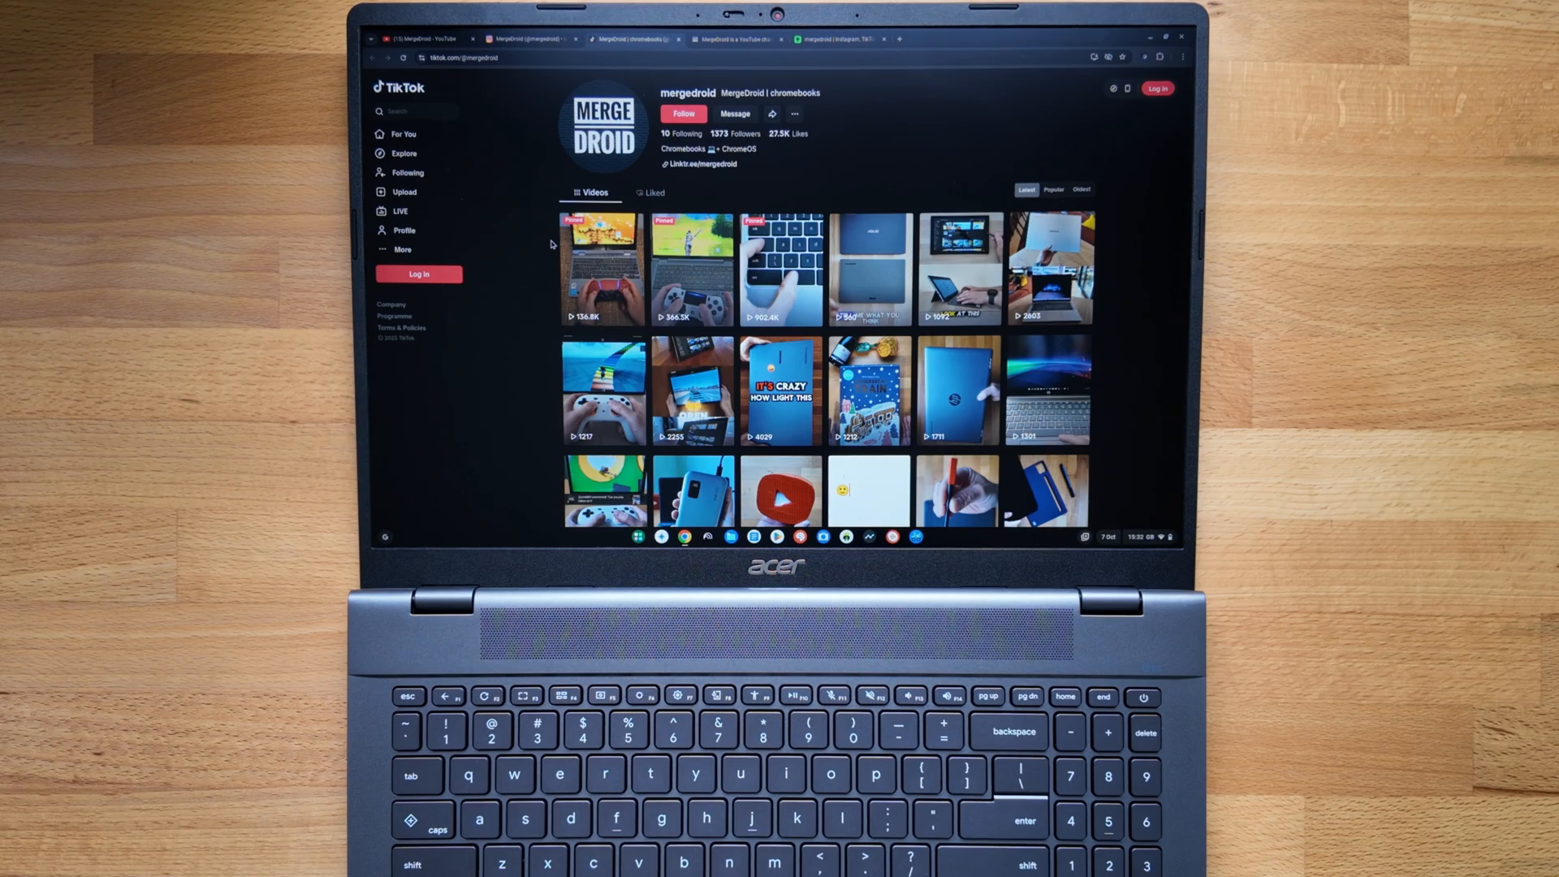
scroll("down", 3)
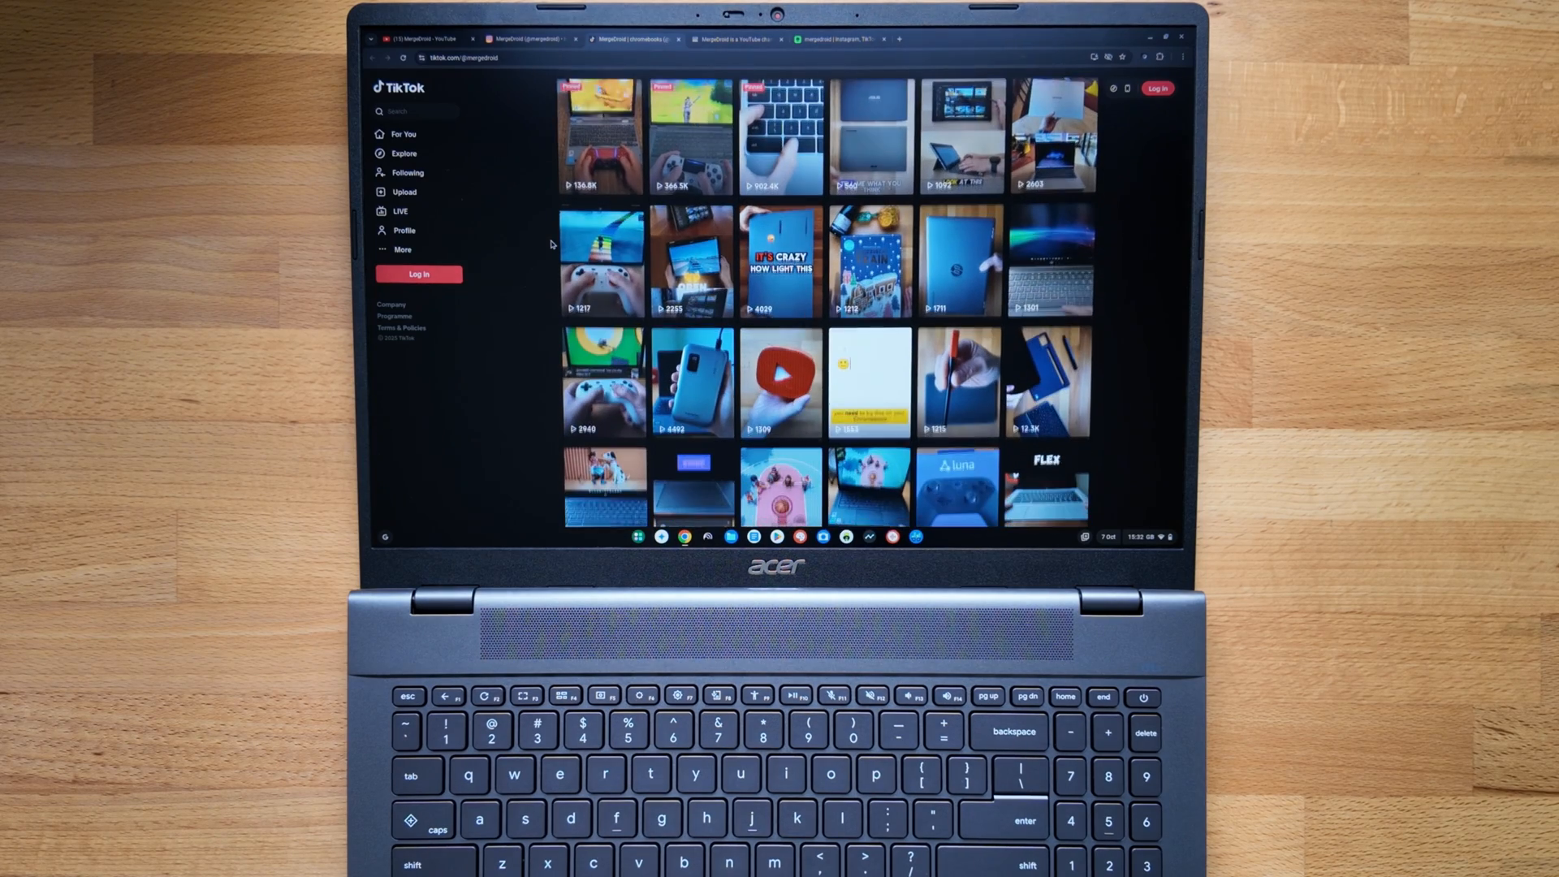
scroll("down", 3)
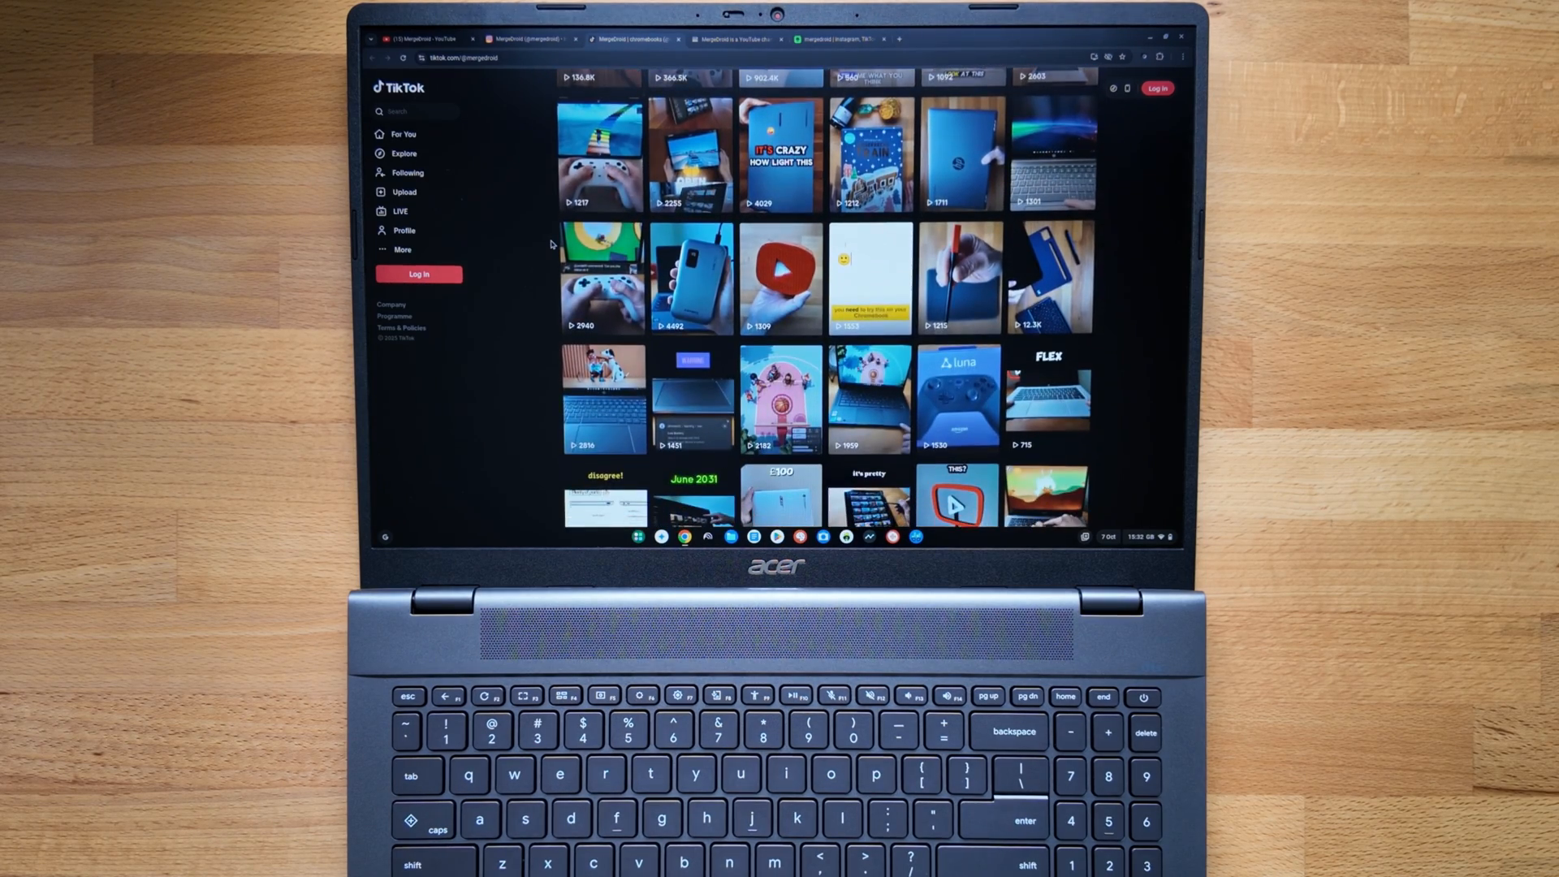
scroll("down", 3)
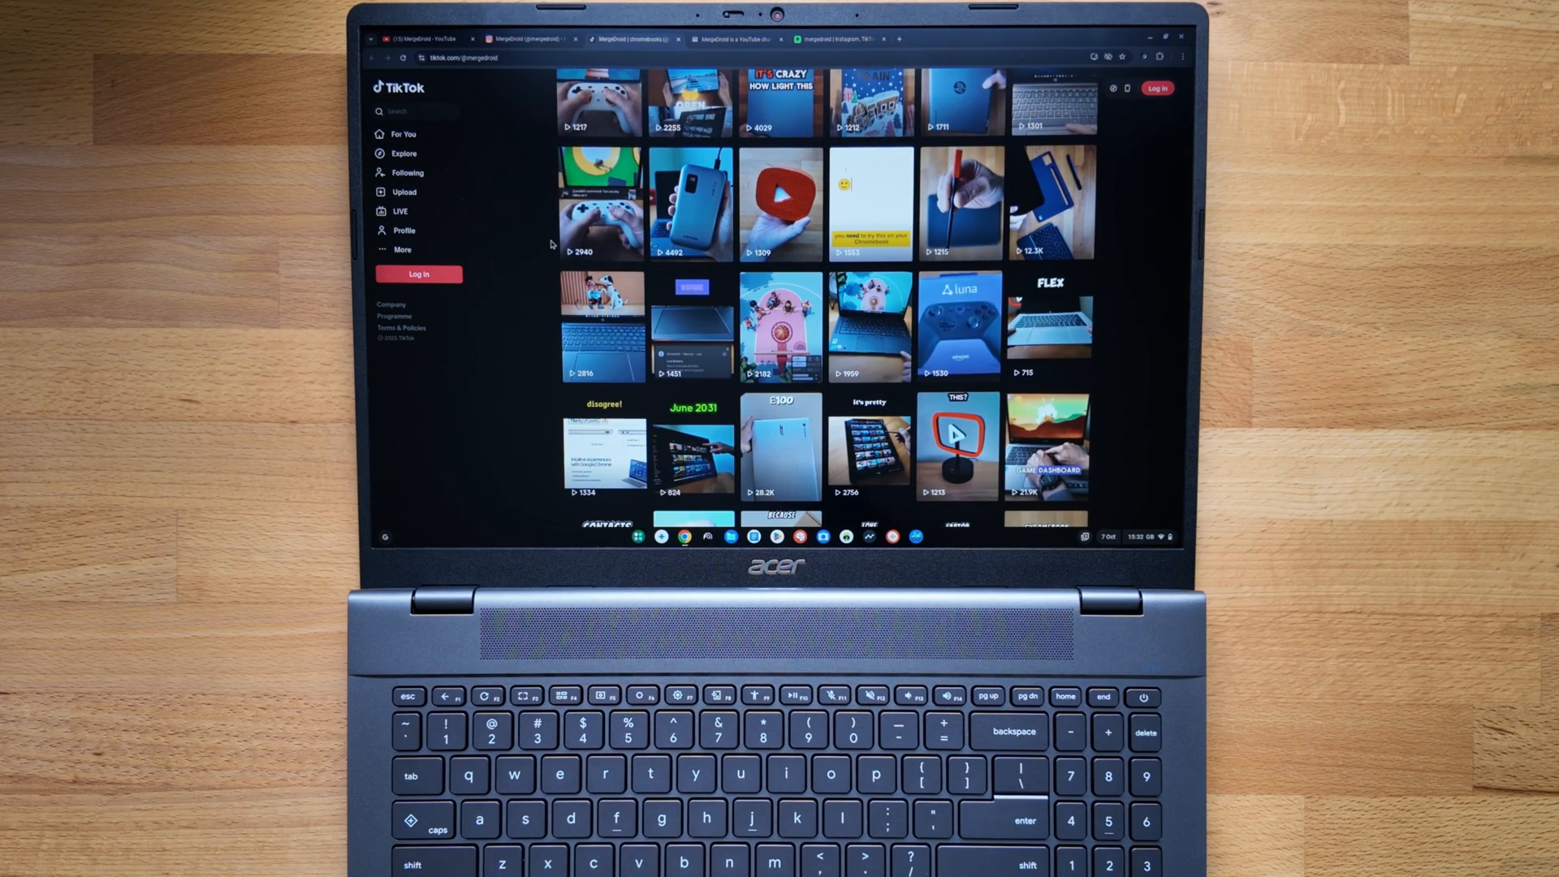
scroll("down", 3)
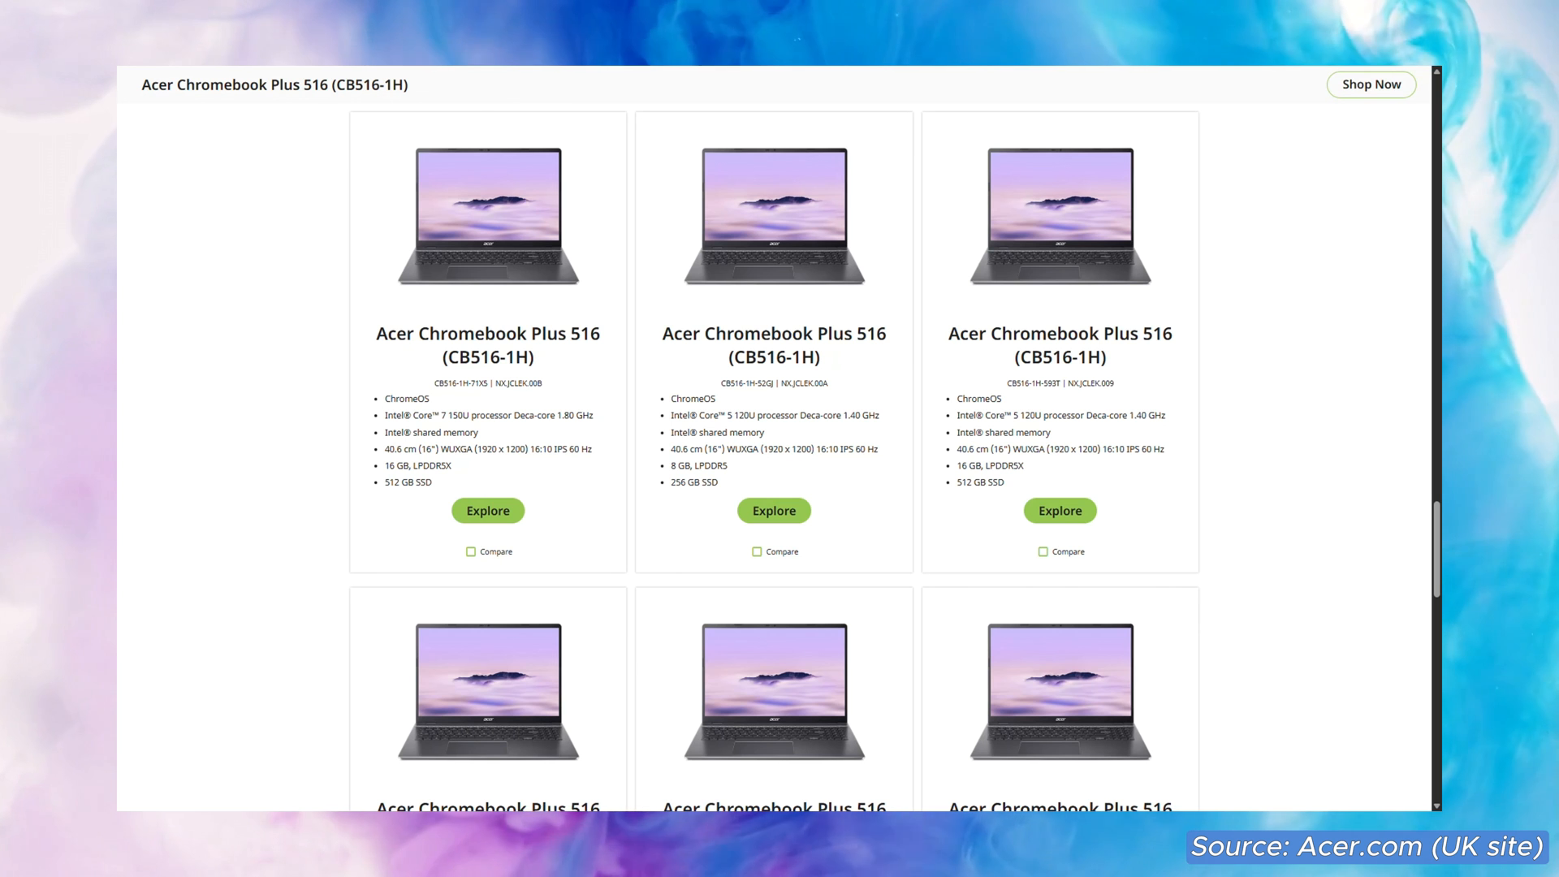
scroll("down", 3)
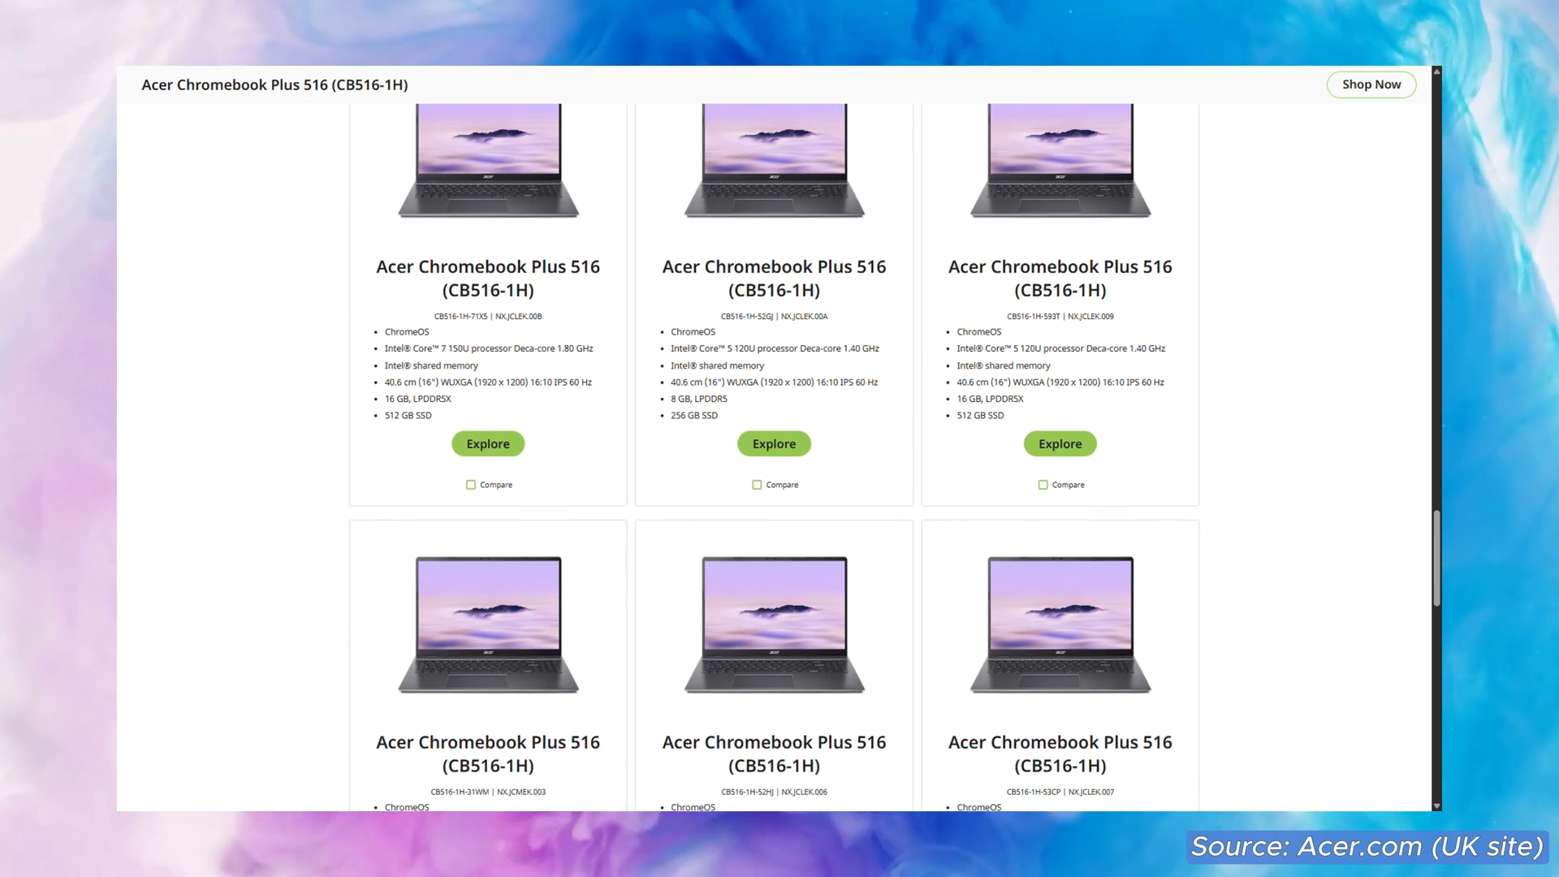
scroll("down", 3)
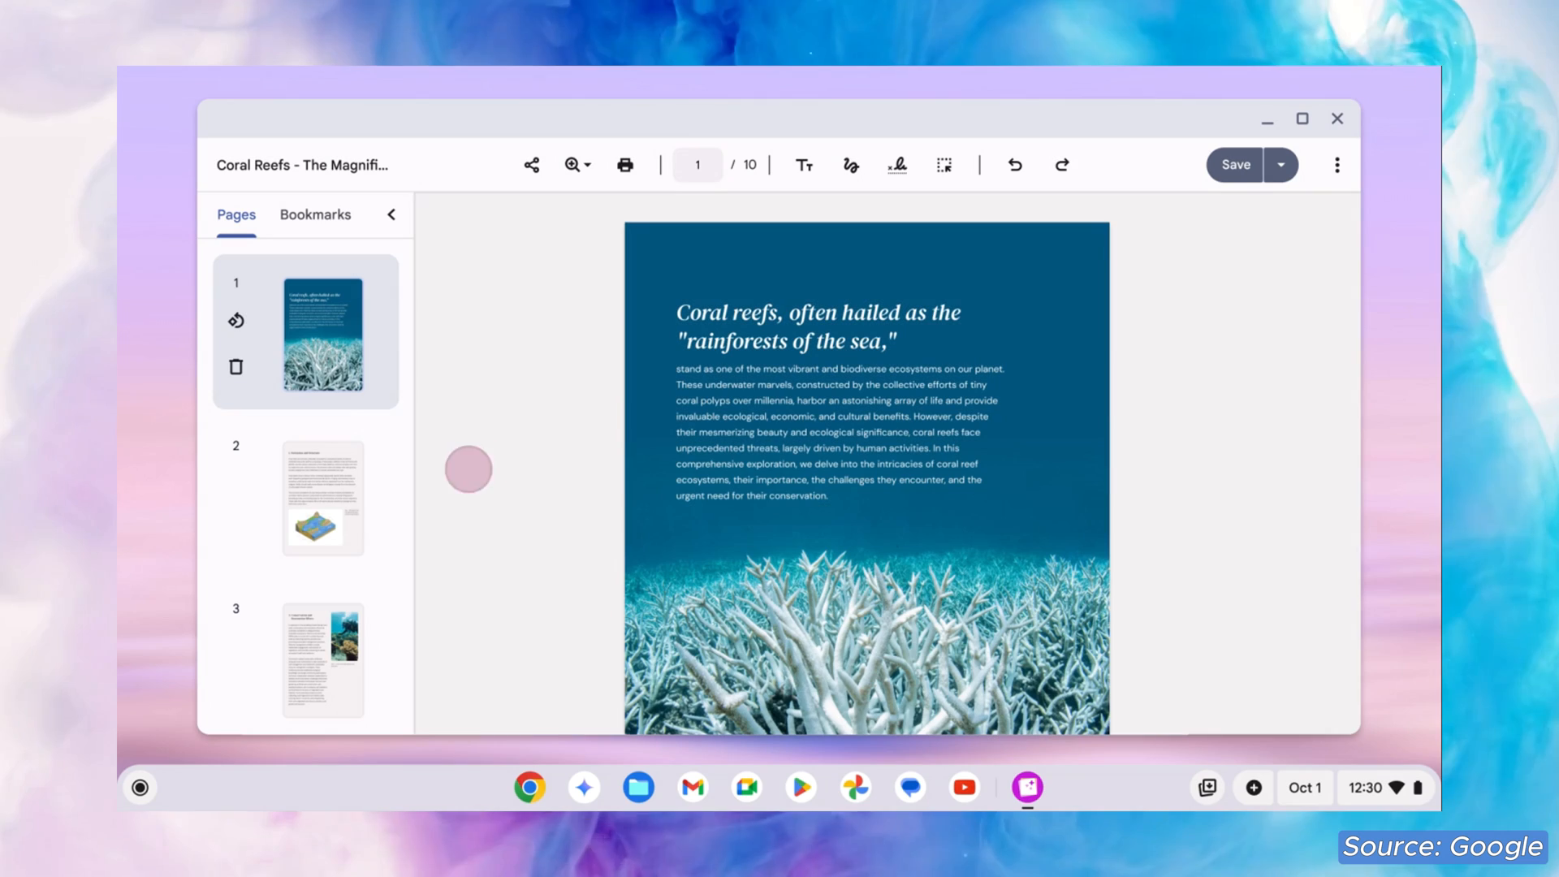
- Summarize the Coral Reefs PDF with Help me read and begin a follow-up question 'How ar'
left_click(321, 500)
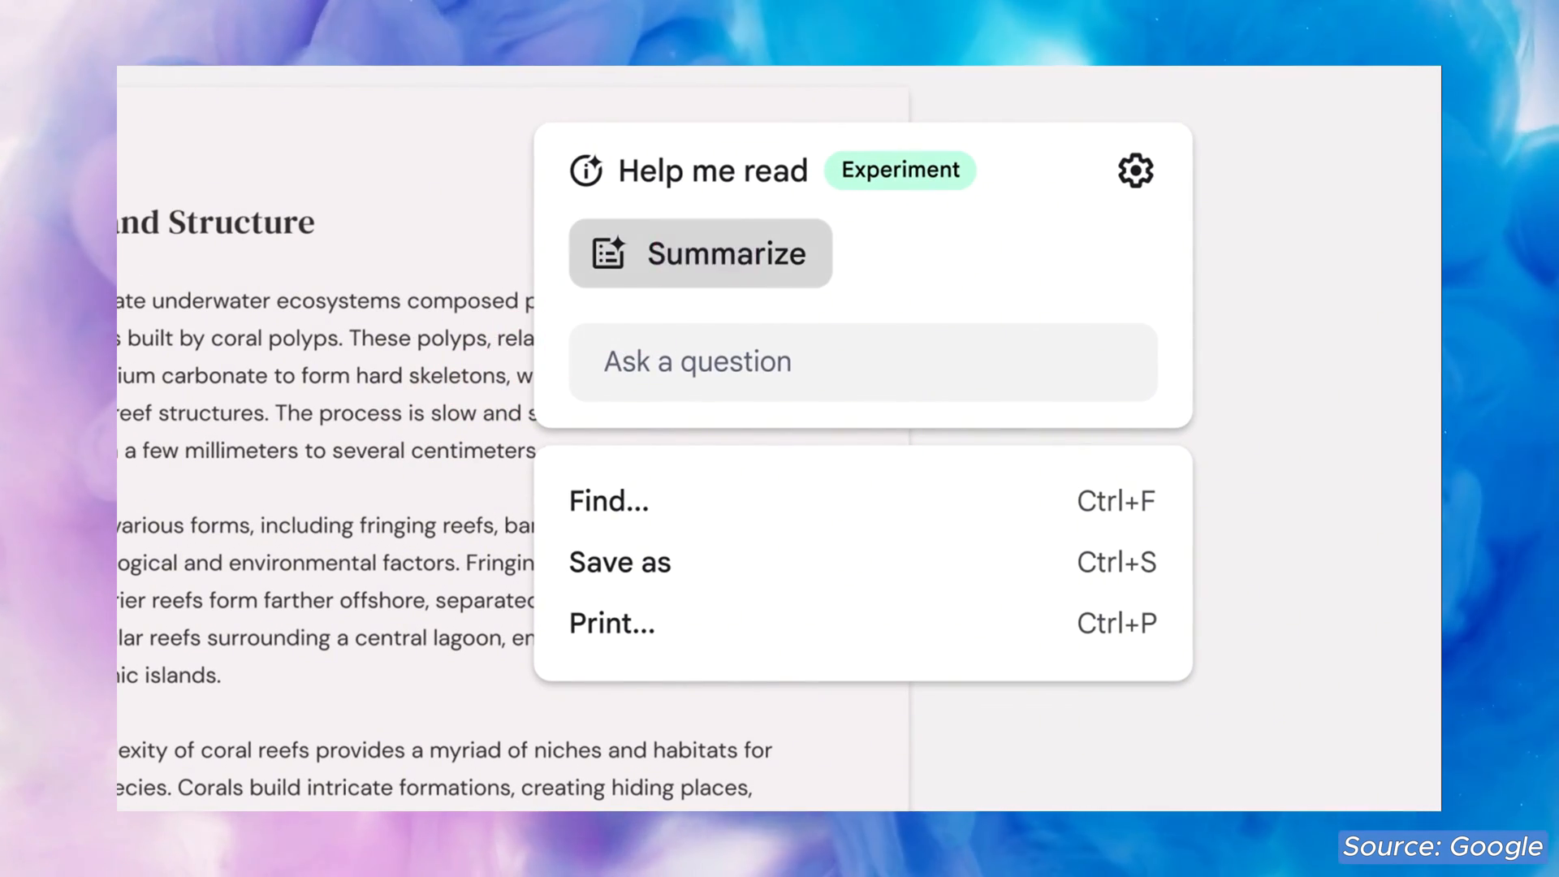
left_click(699, 251)
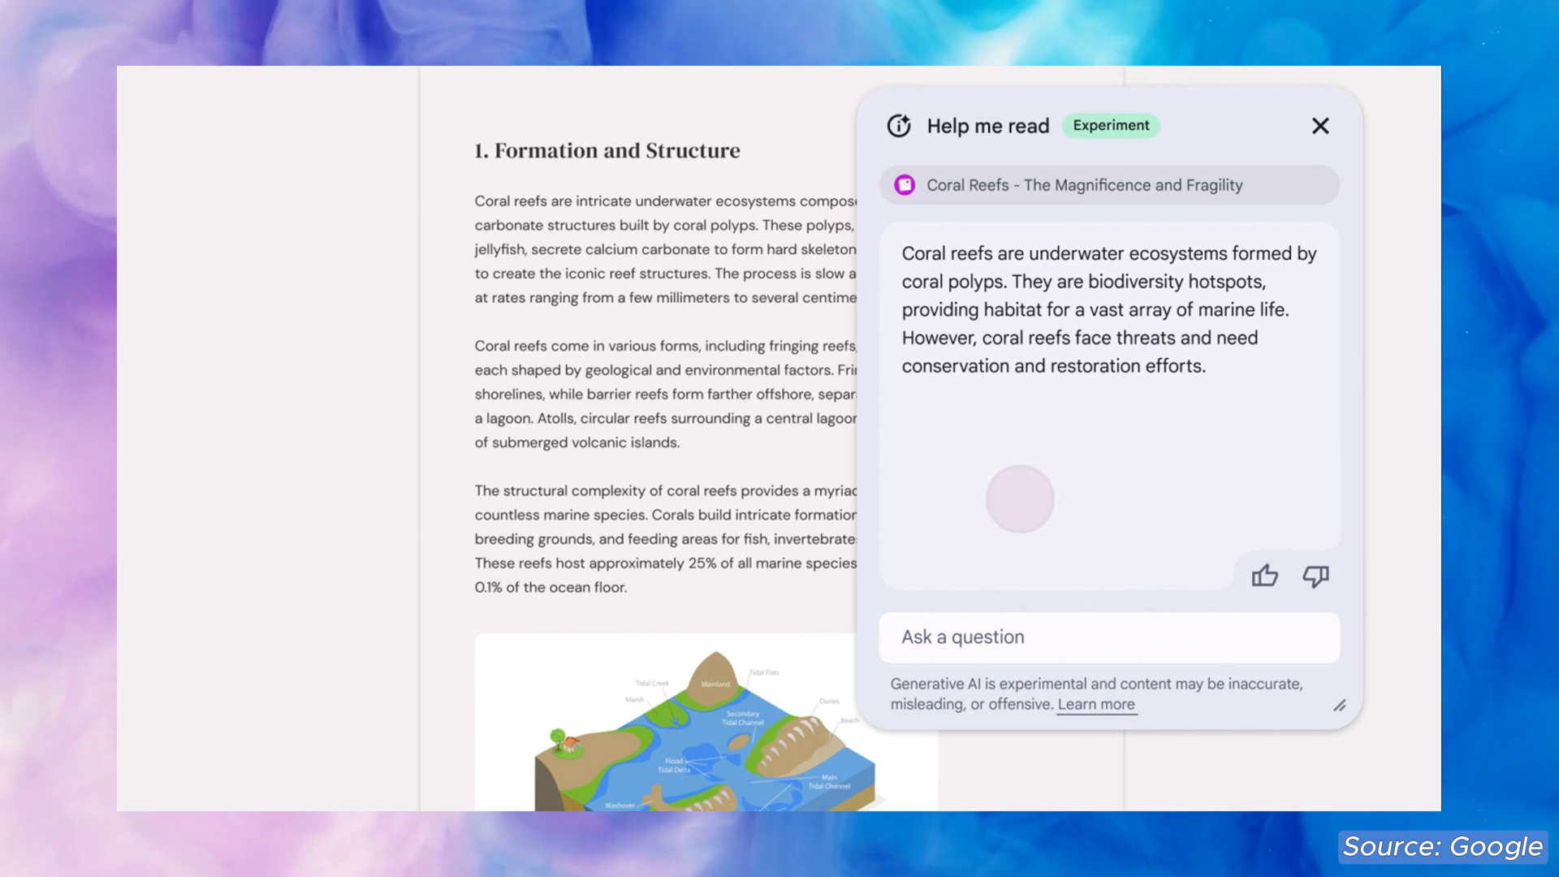
type("How ar")
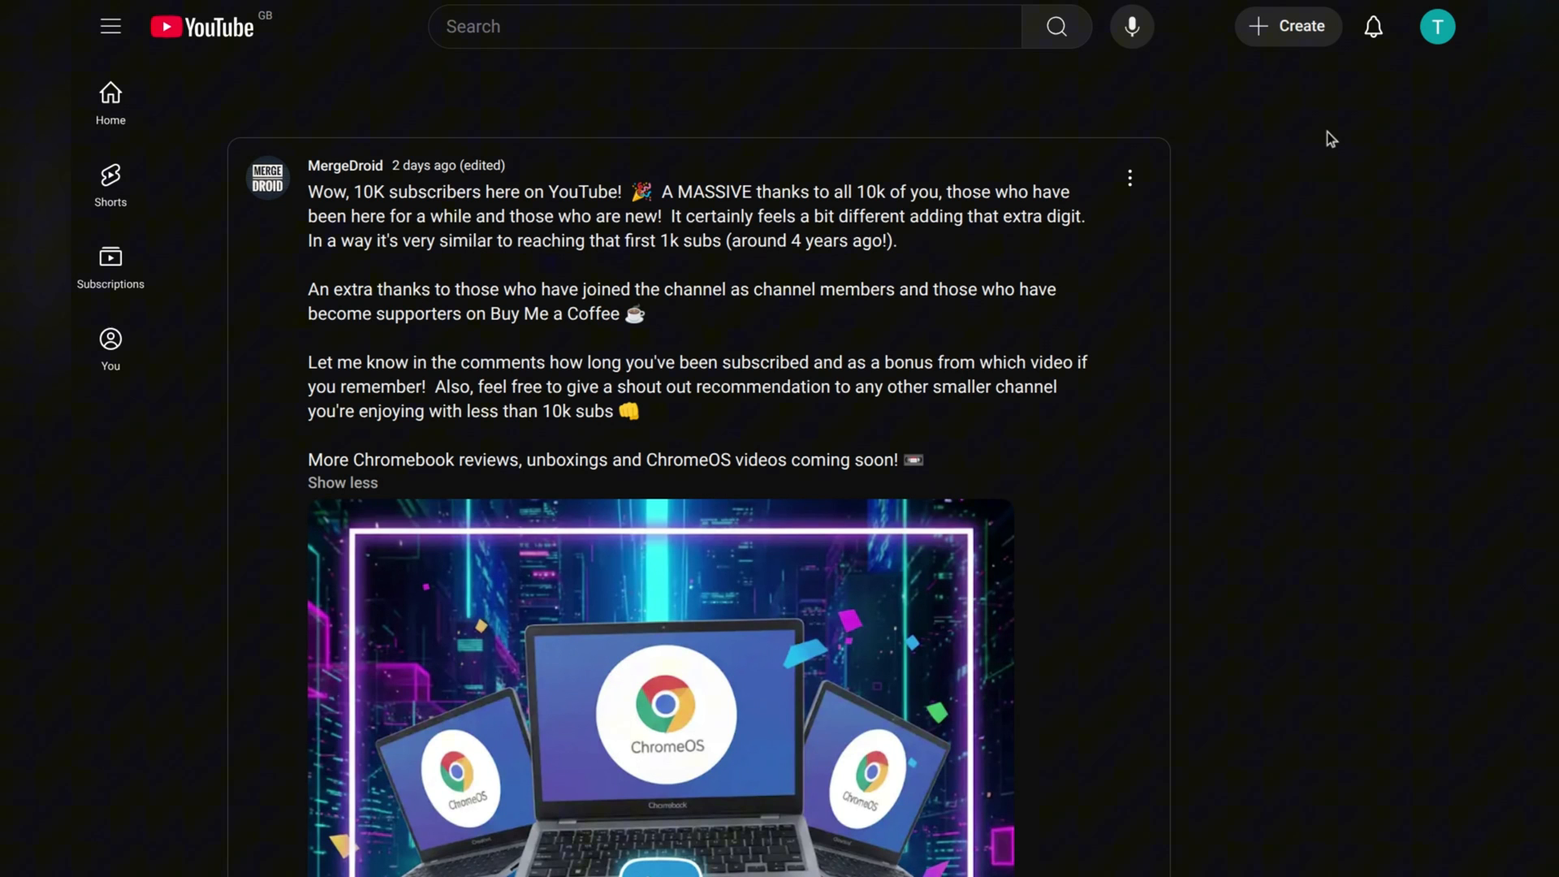
scroll("down", 3)
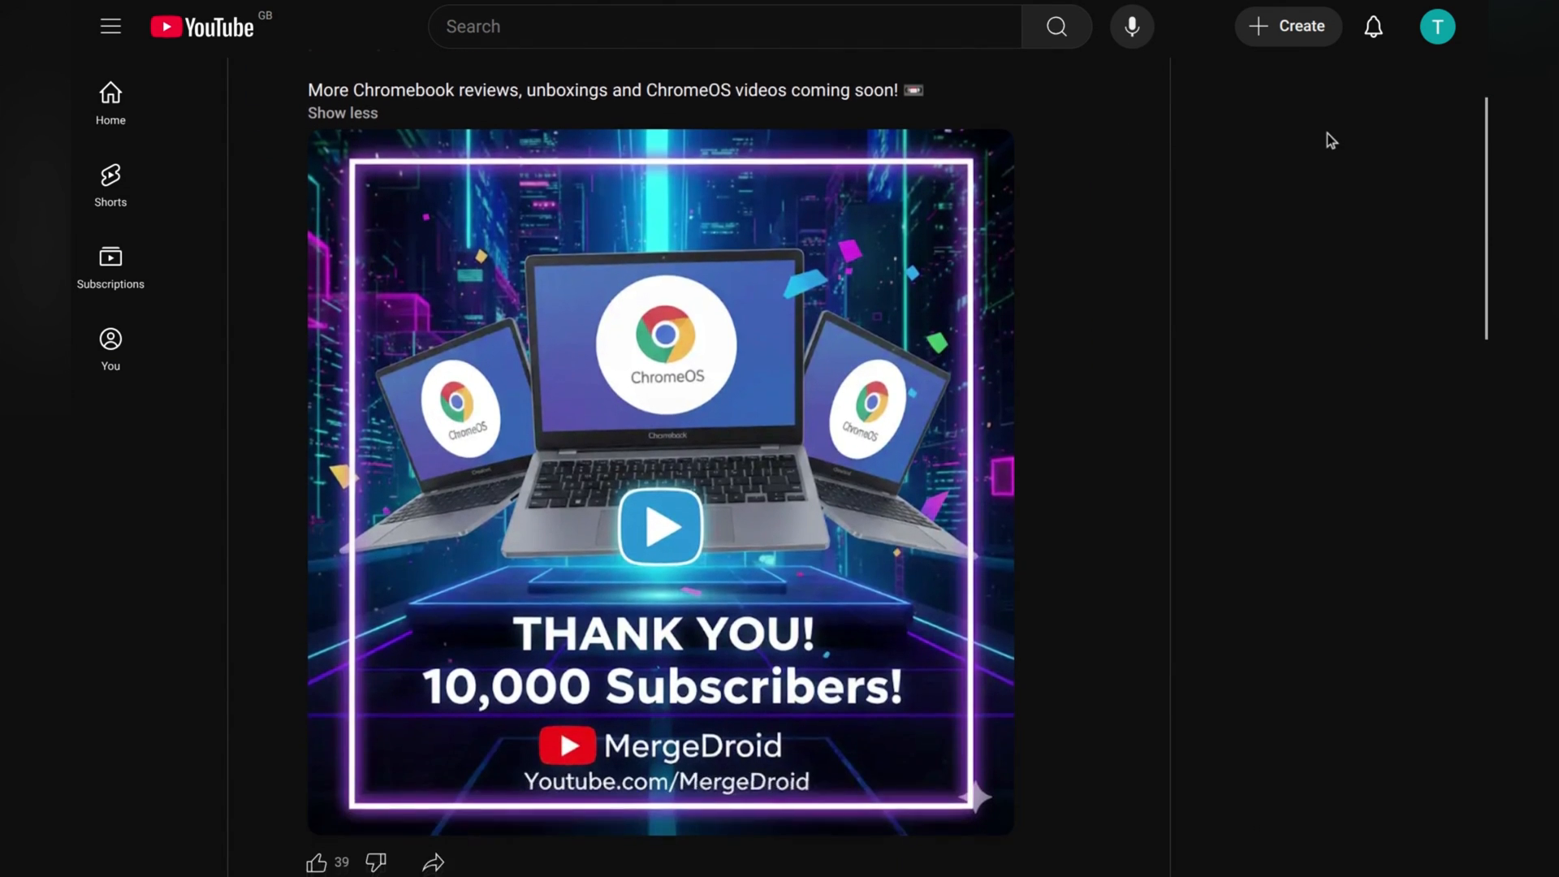
scroll("down", 3)
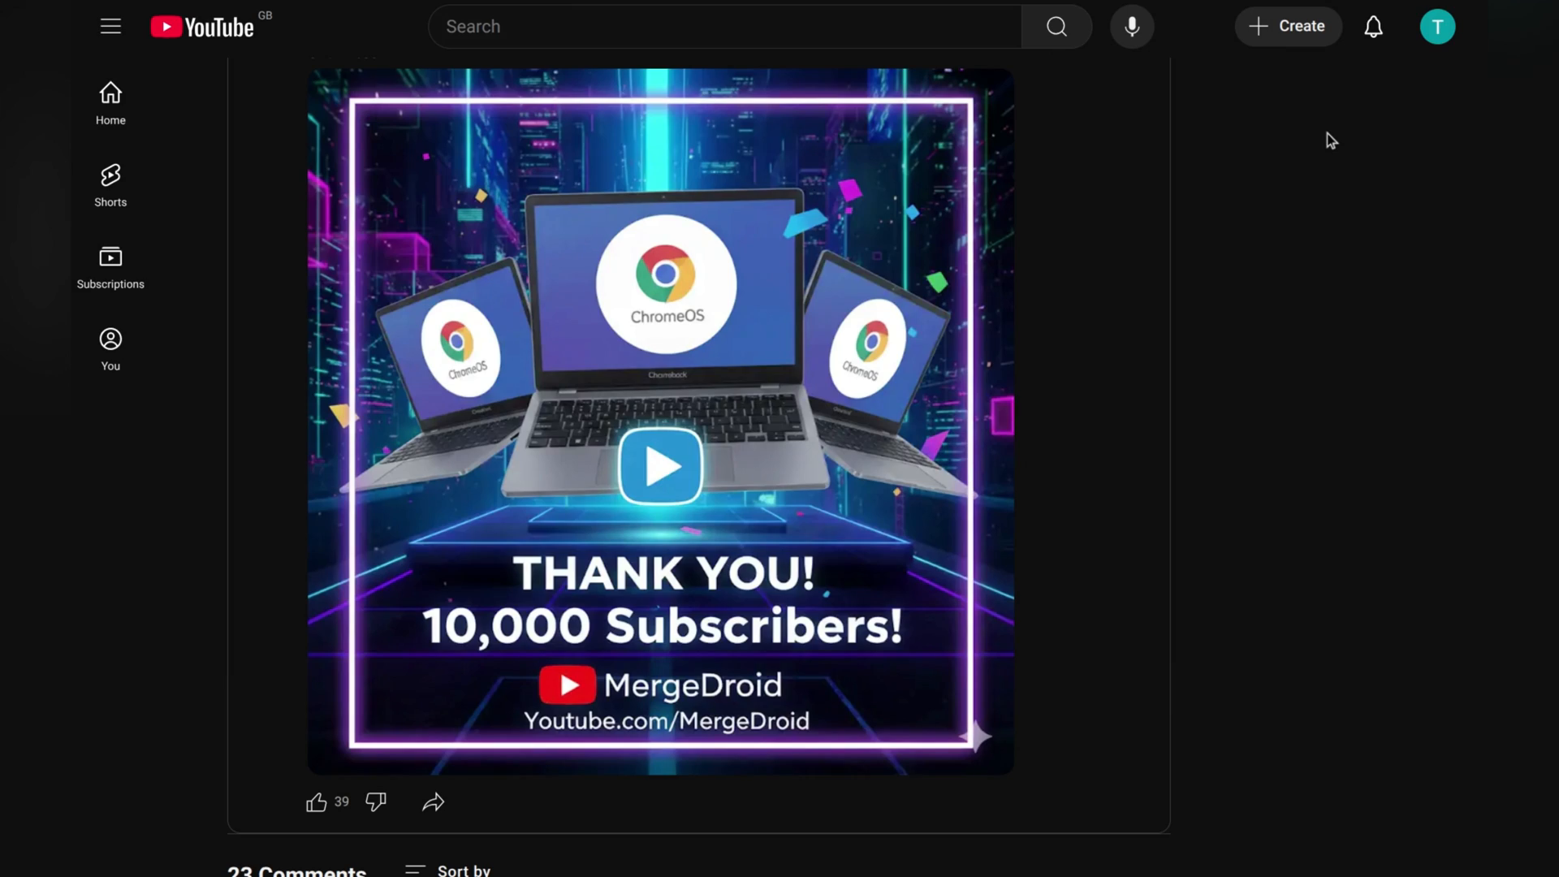